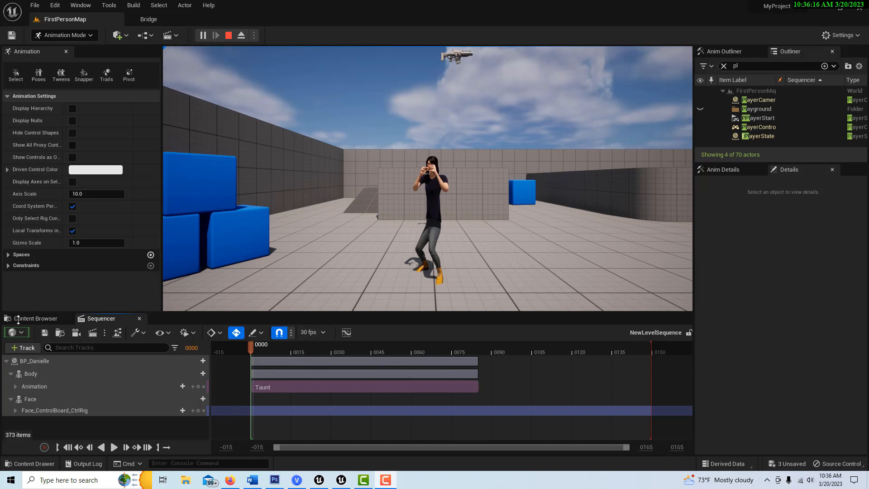
{"action": "mouse_move", "coordinate": [114, 447]}
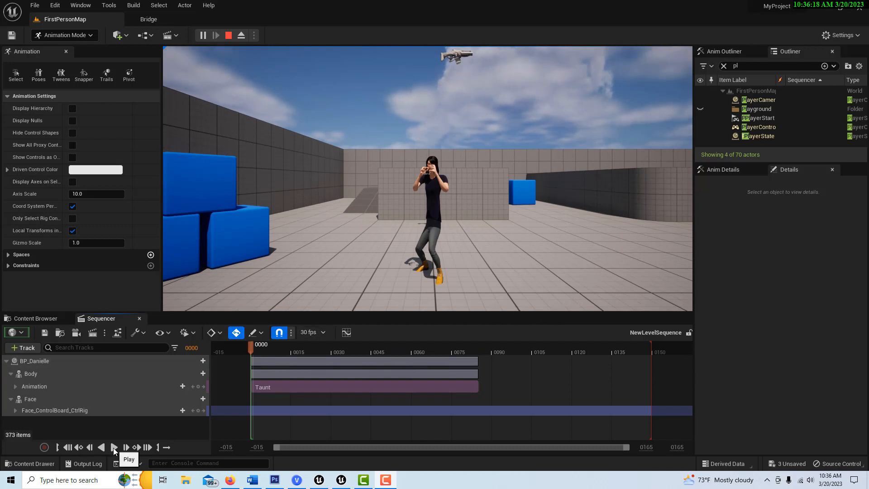
Play the Level Sequence from the start through to frame 0115.
{"action": "left_click", "coordinate": [113, 446]}
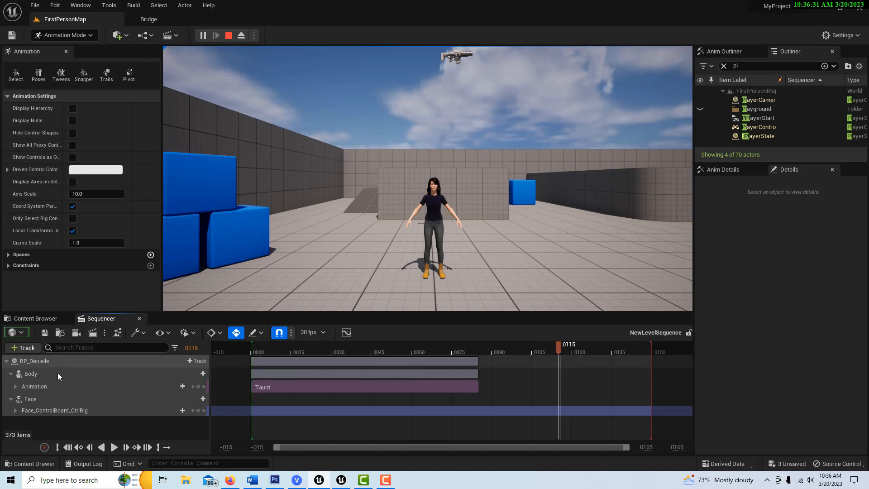
{"action": "mouse_move", "coordinate": [78, 447]}
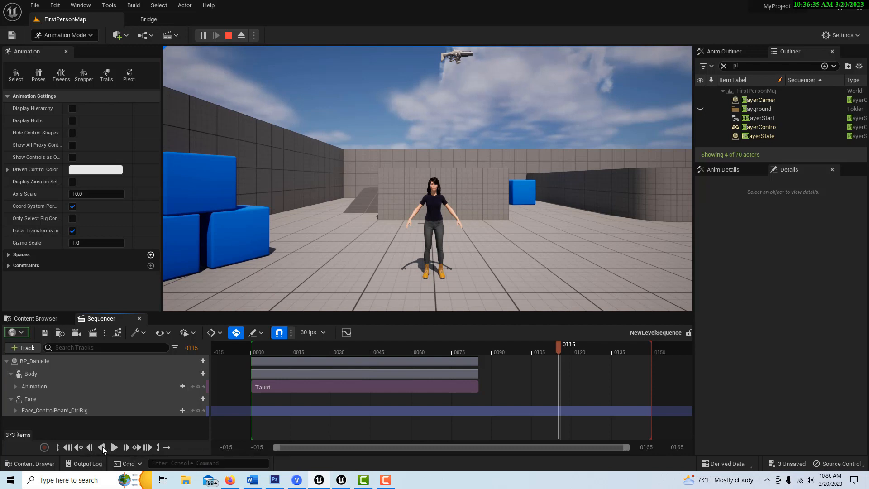
{"action": "mouse_move", "coordinate": [166, 446]}
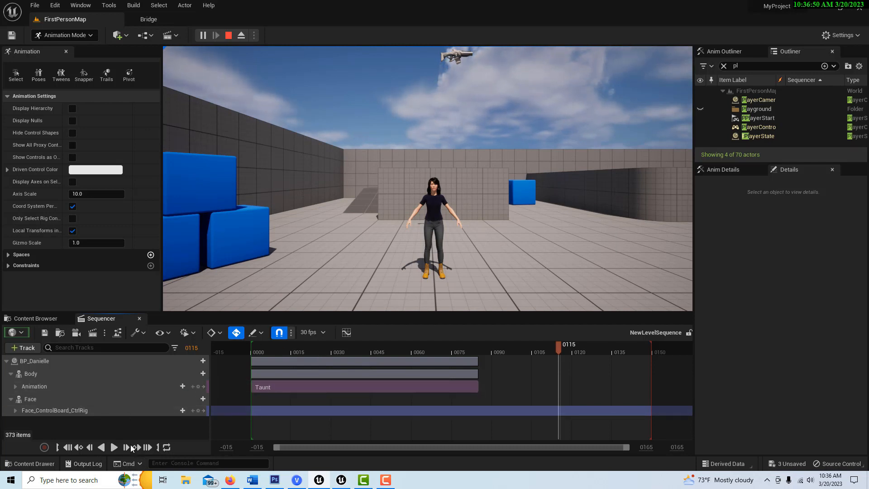
Preview the sequence again with Loop playback range enabled.
{"action": "left_click", "coordinate": [114, 447]}
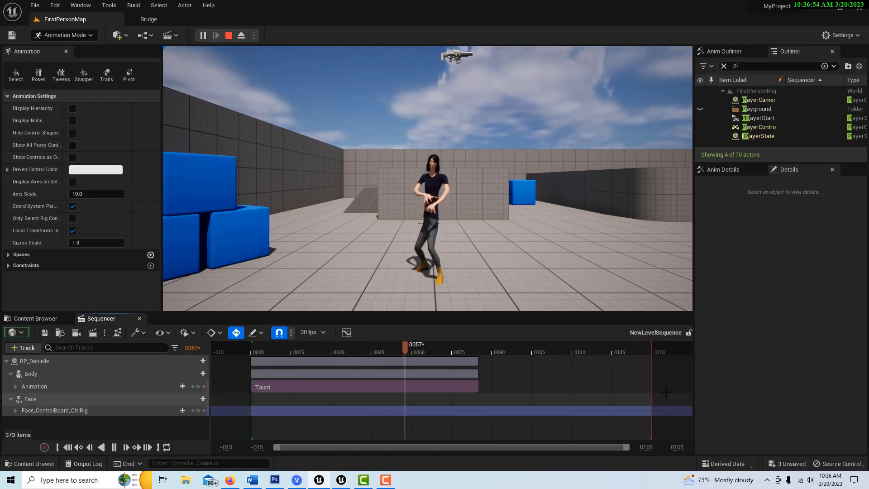
Trim the playback range end to the Taunt clip's end and replay the sequence.
{"action": "left_click", "coordinate": [113, 447]}
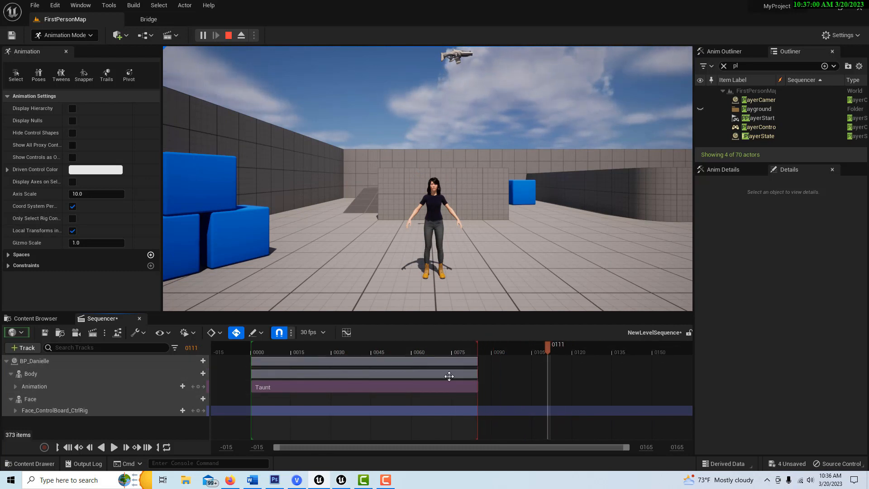
{"action": "left_click", "coordinate": [114, 446]}
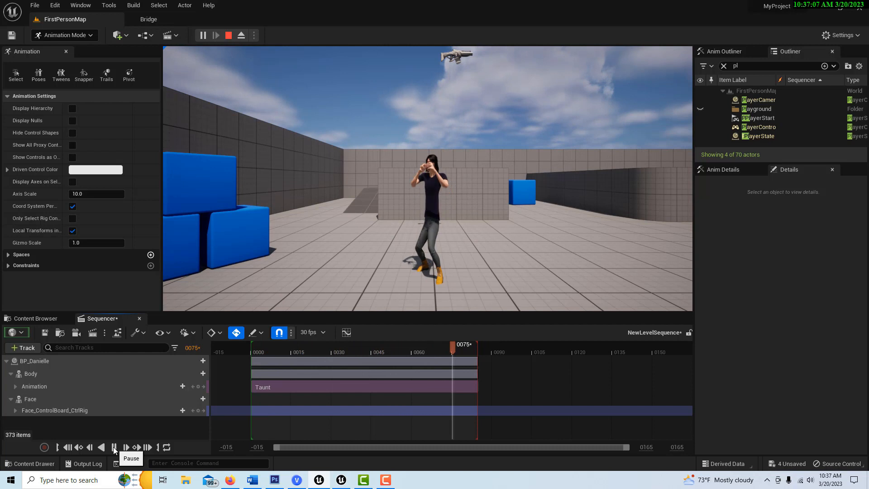
Play the trimmed sequence and watch it loop the Taunt animation.
{"action": "left_click", "coordinate": [113, 446]}
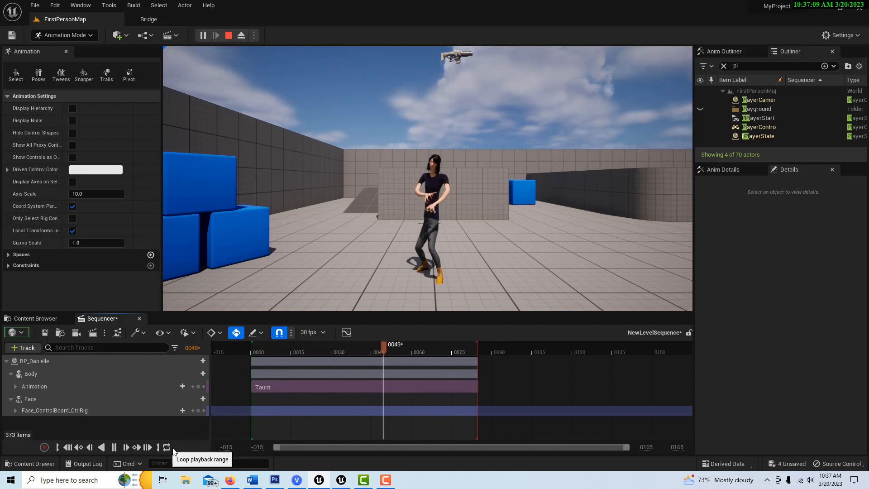